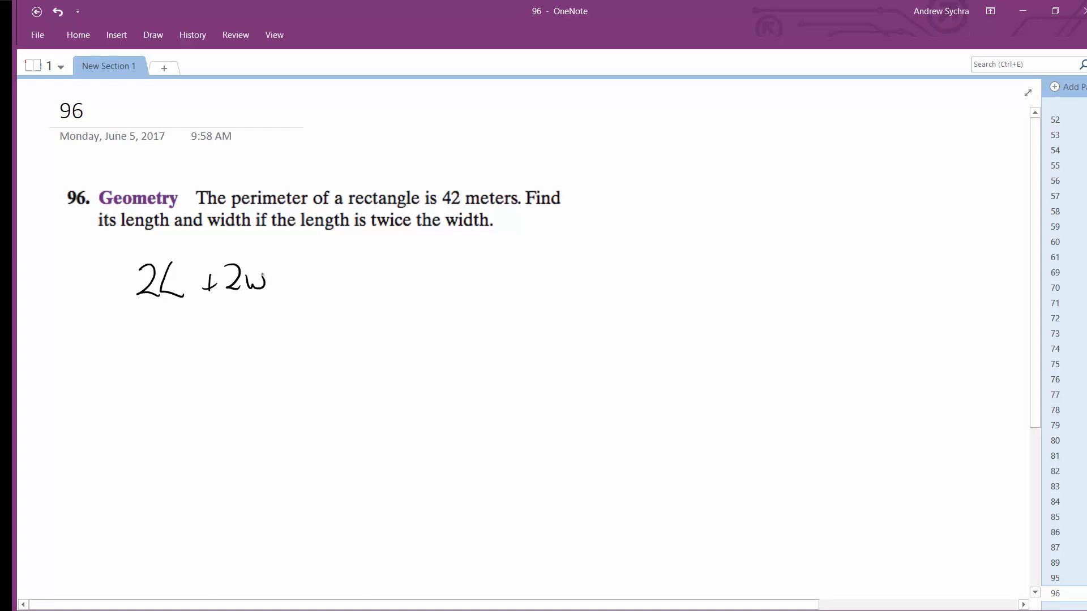
# Step: Ink 2L + 2w = 42, then L = 2w below, and begin writing 2(2w)
pyautogui.moveTo(291, 273); pyautogui.dragTo(389, 277)
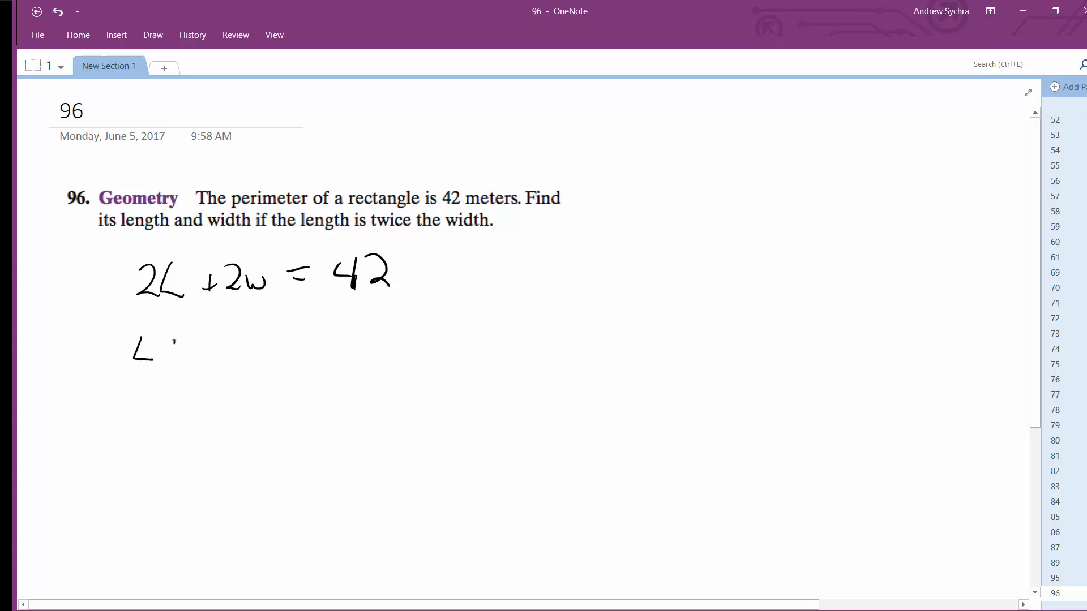
pyautogui.moveTo(173, 347); pyautogui.dragTo(215, 340)
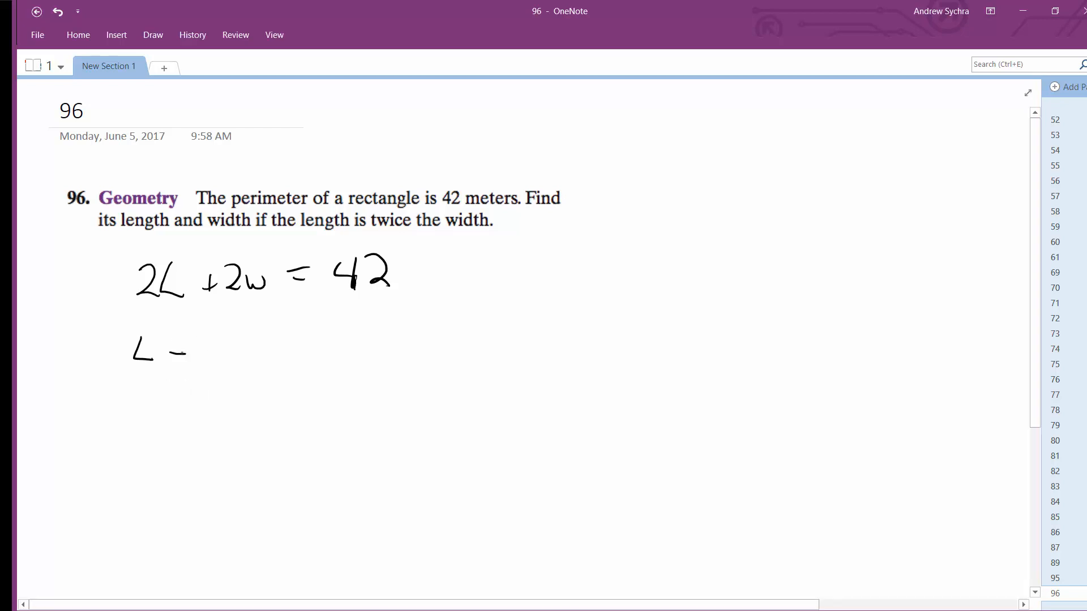
pyautogui.moveTo(170, 350); pyautogui.dragTo(235, 350)
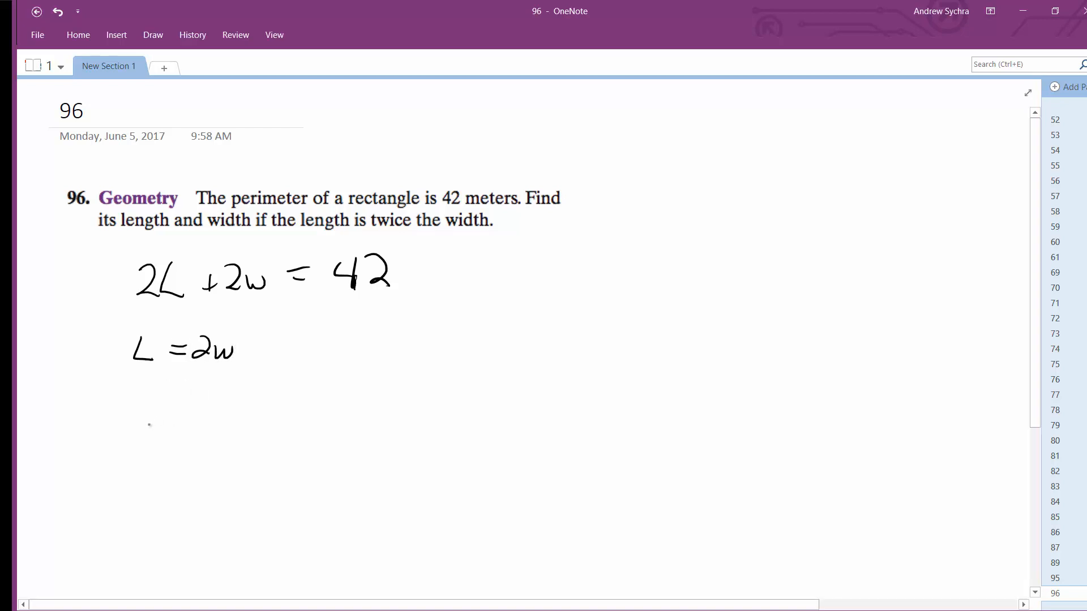
pyautogui.moveTo(104, 436); pyautogui.dragTo(167, 433)
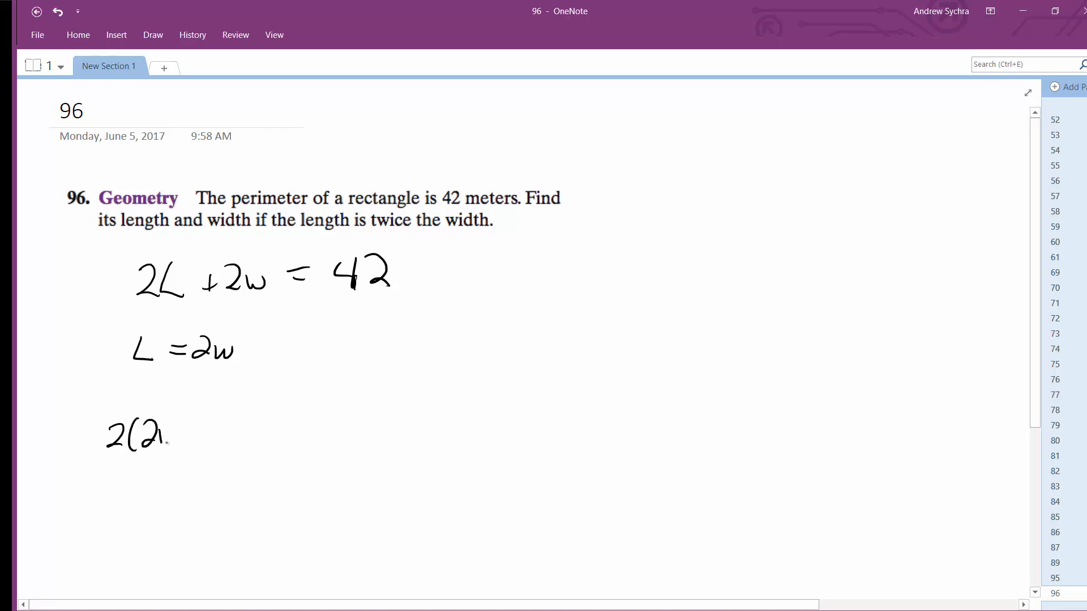